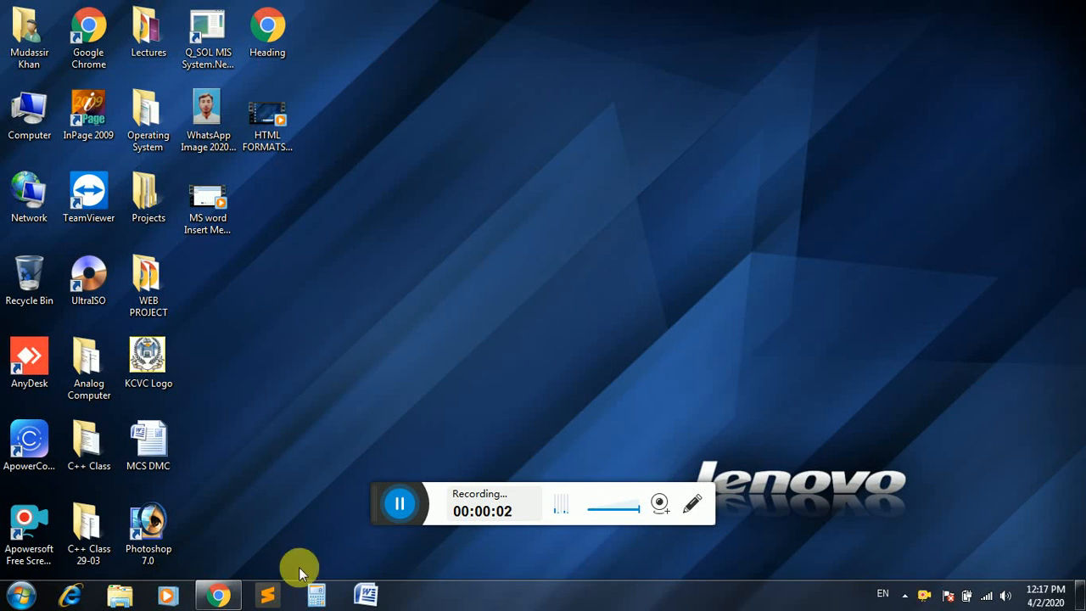
Launch Word to a blank document and bring up the References footnote tools.
click(366, 593)
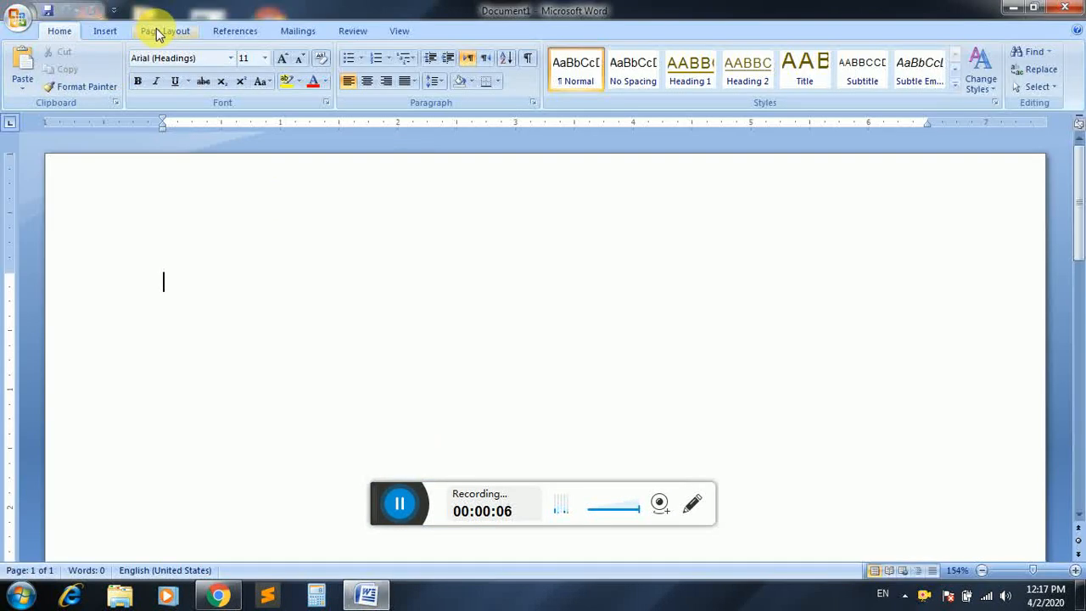
click(234, 31)
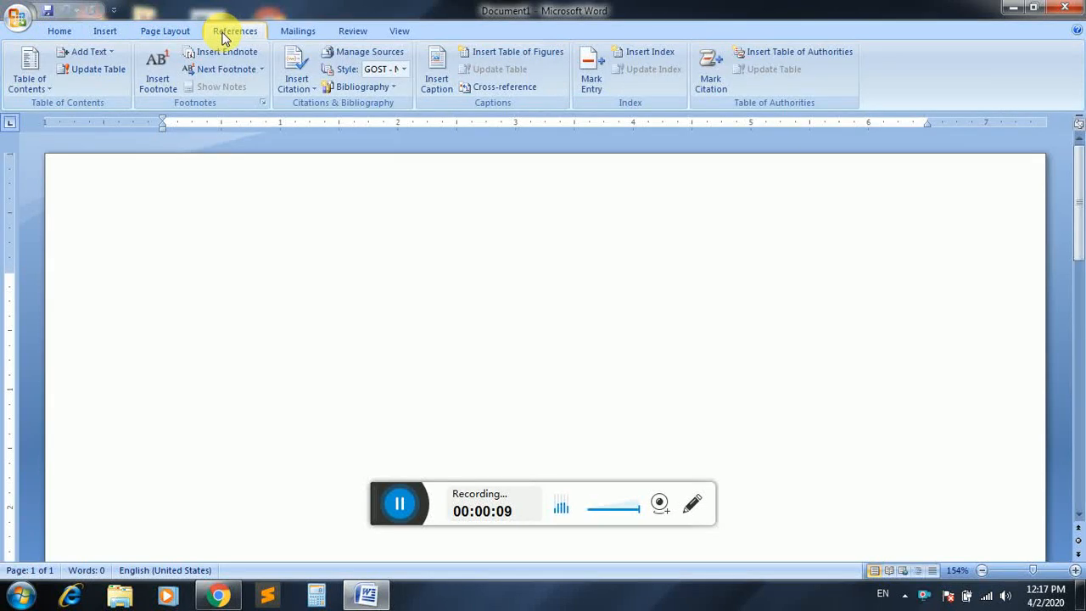
click(163, 282)
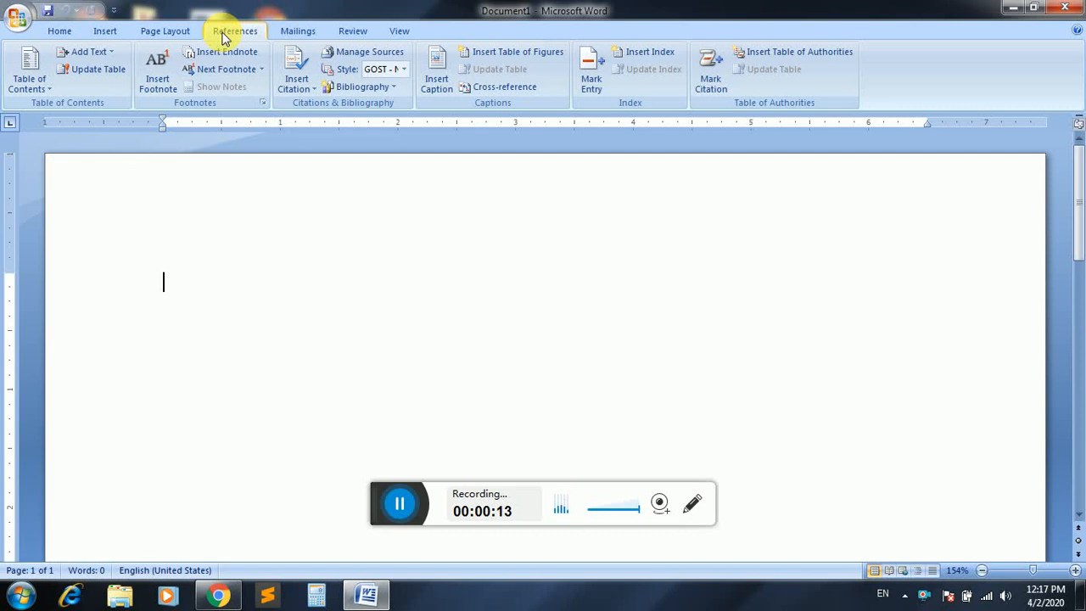
mouse_move(156, 72)
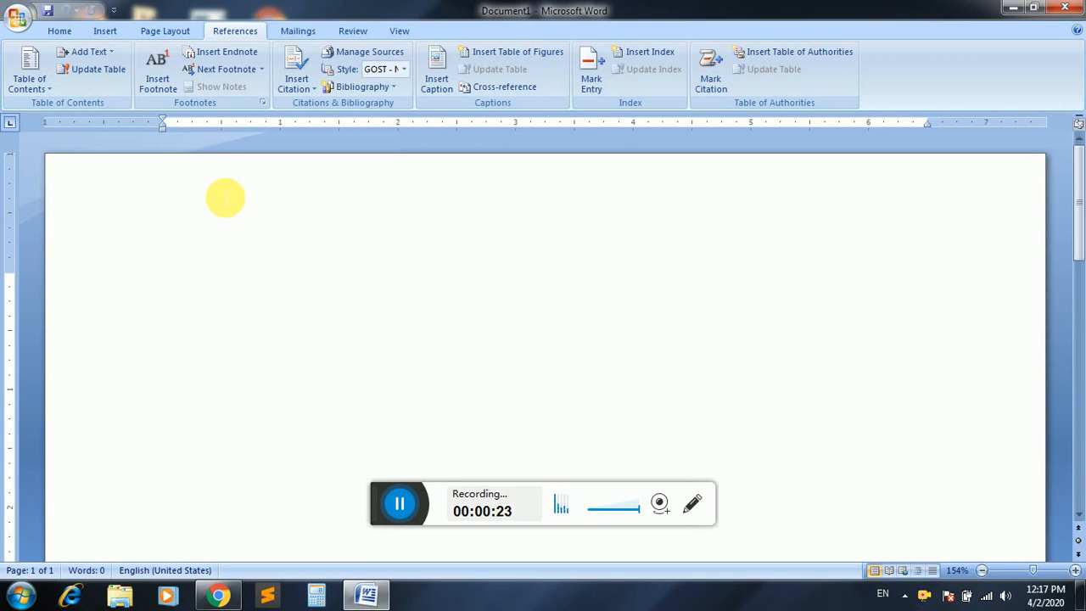
Write 'I am a student of KCVC' and 'My technology name is DIT' on the blank page.
click(163, 281)
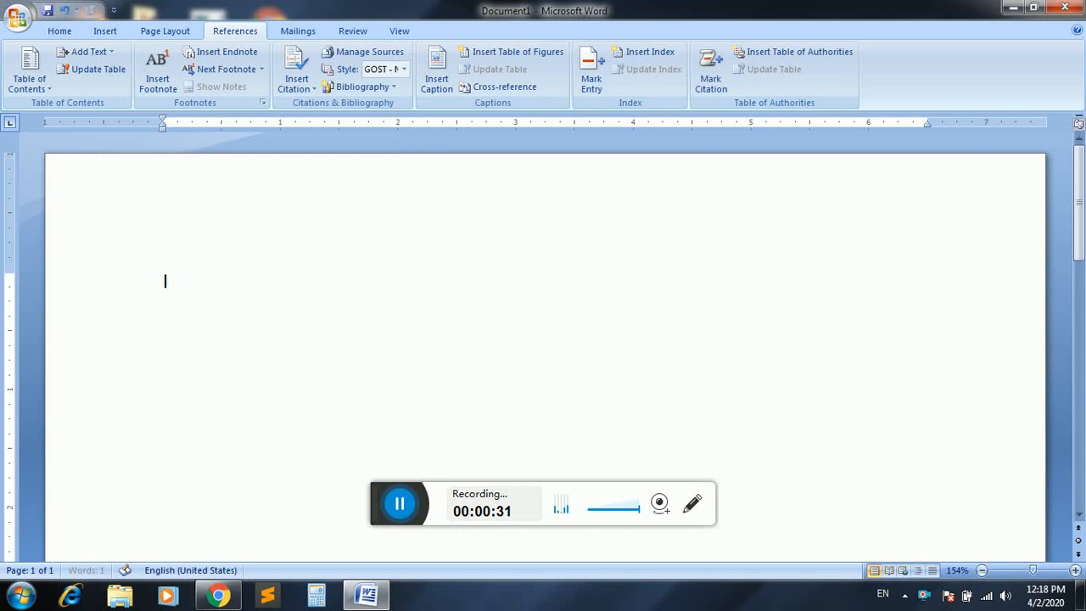
text(I am a s)
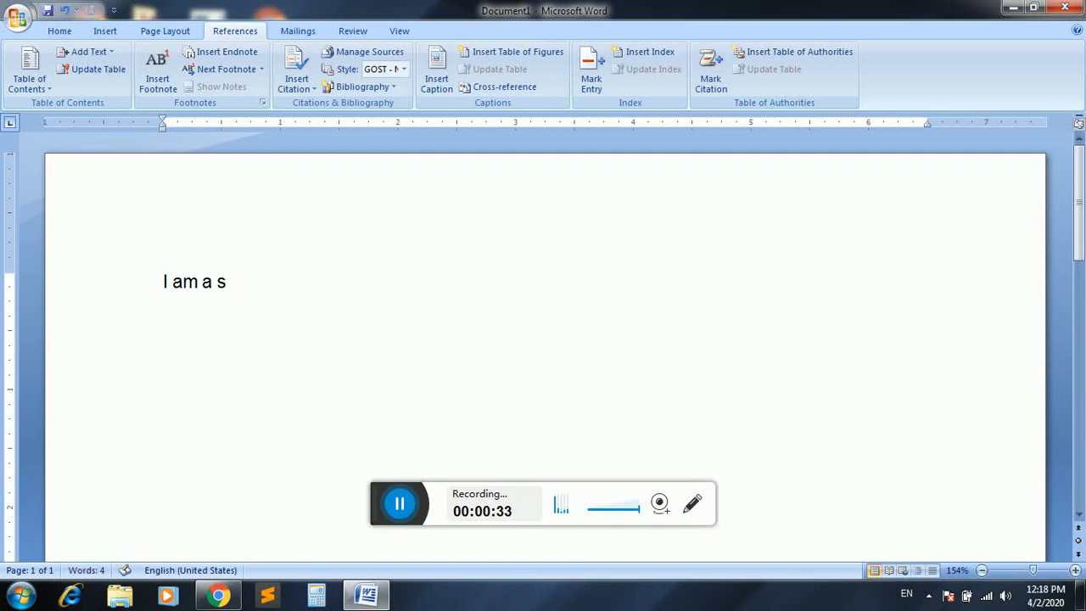
text(tudent of KCVC)
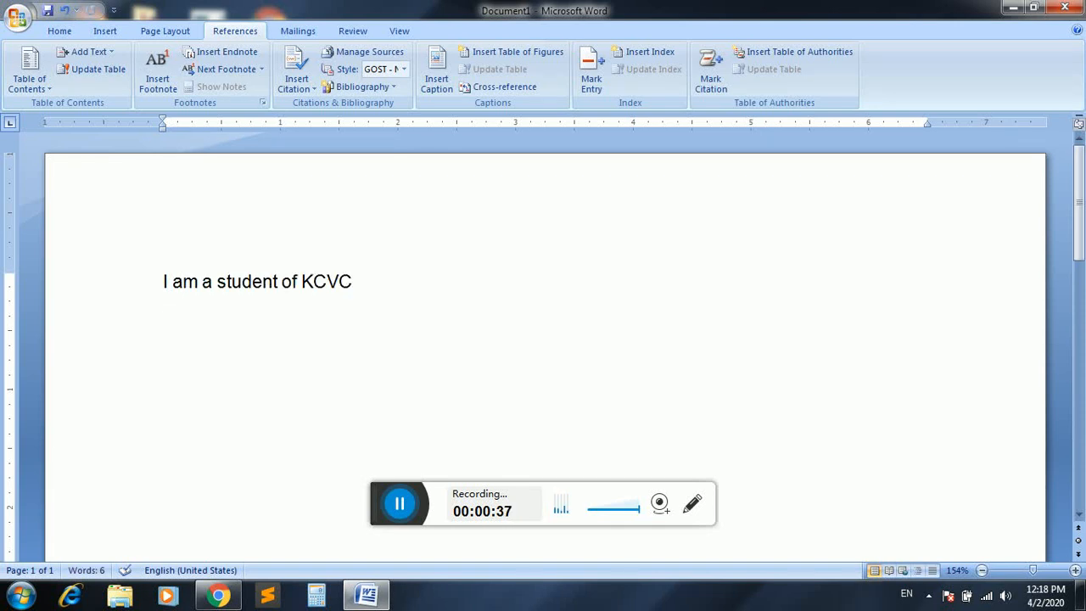
text(My technol)
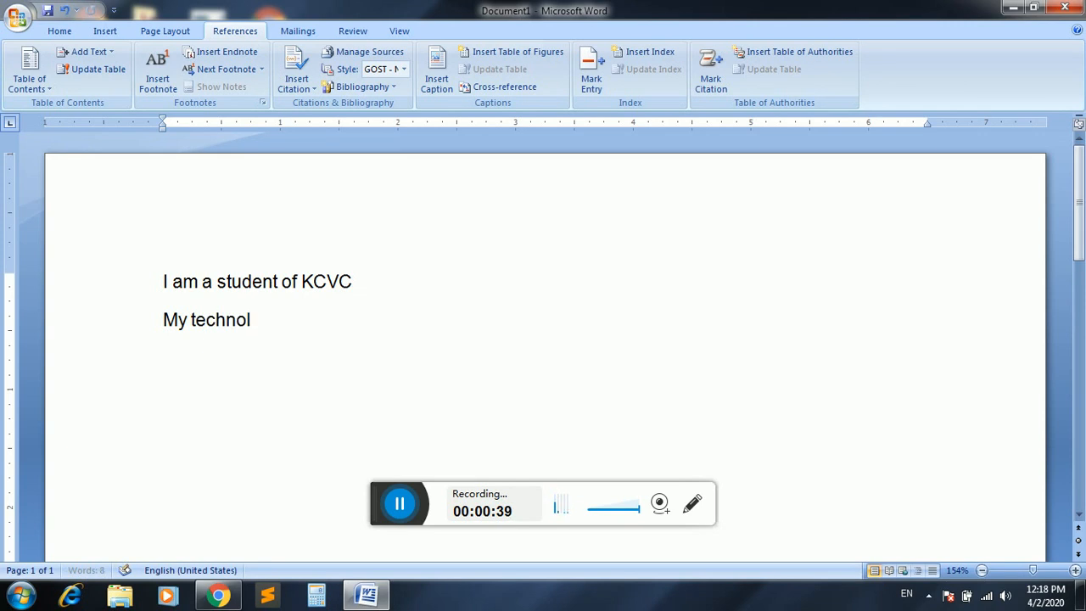
text(ogy name is DI)
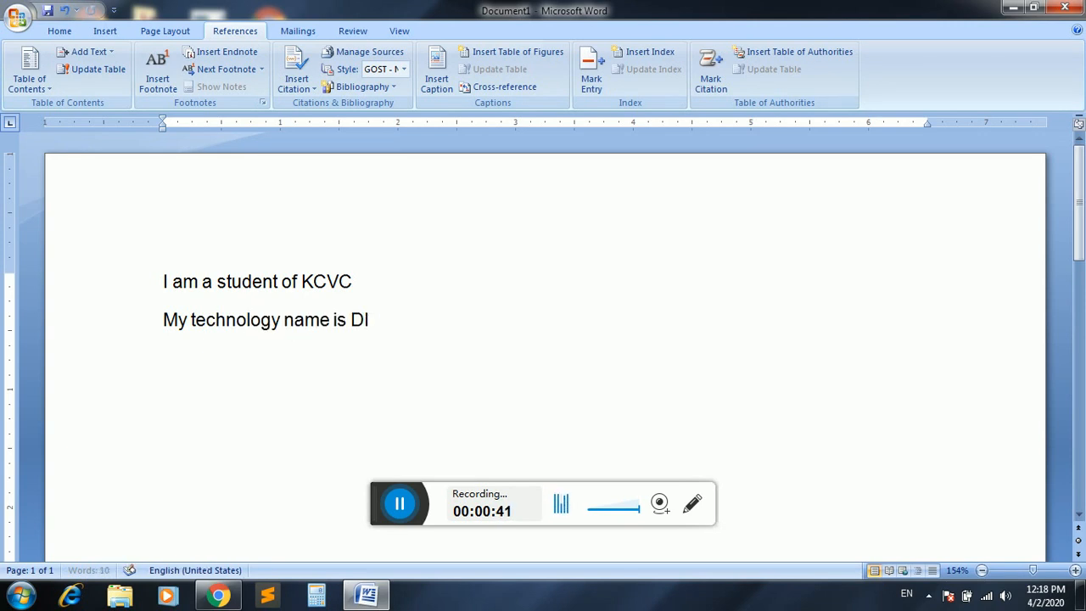
text(T)
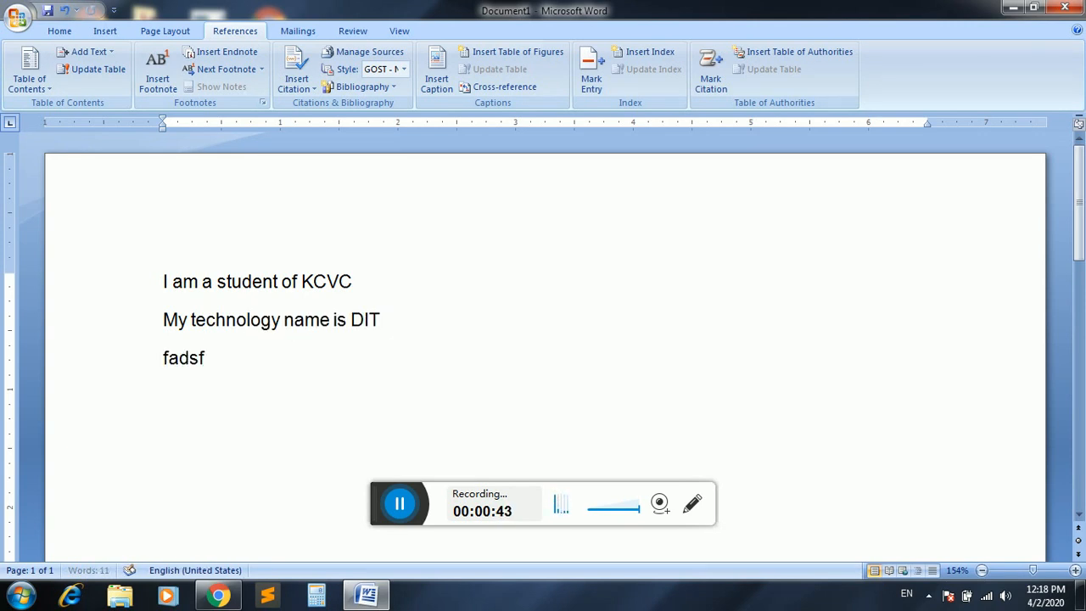
text(Fads)
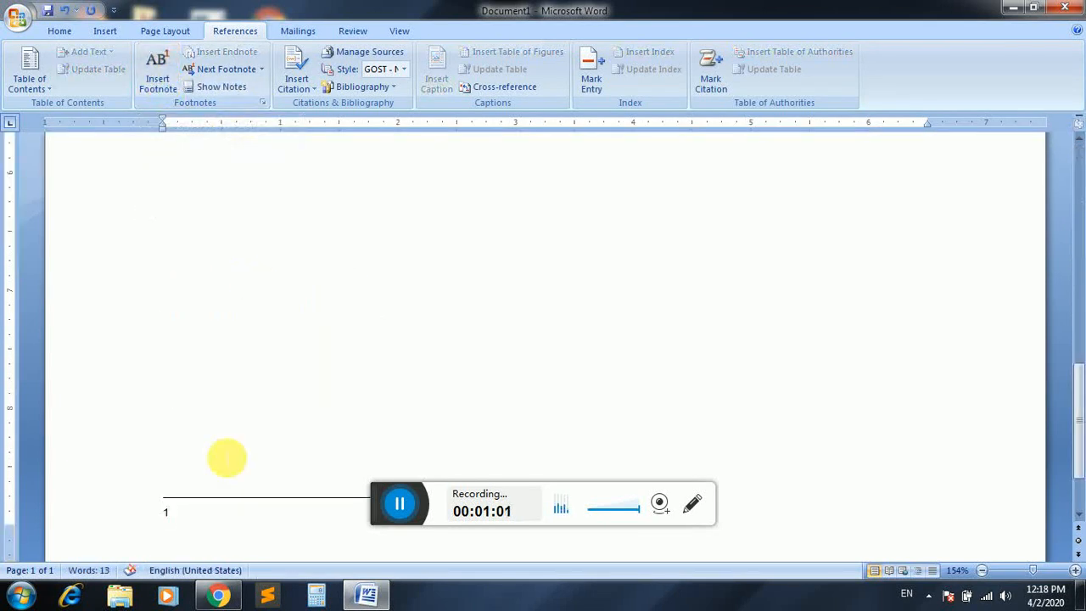
mouse_move(220, 534)
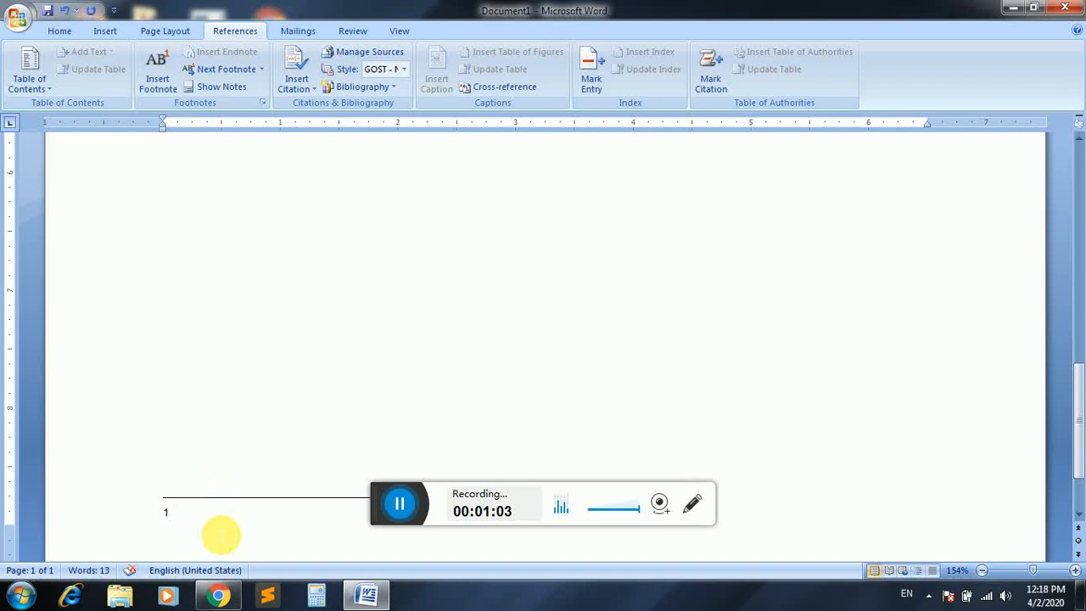
Fill footnote 1 with 'Khyber Computer' and footnote 2 after DIT with 'Diploma In Information technology'.
text(Khyber Comp)
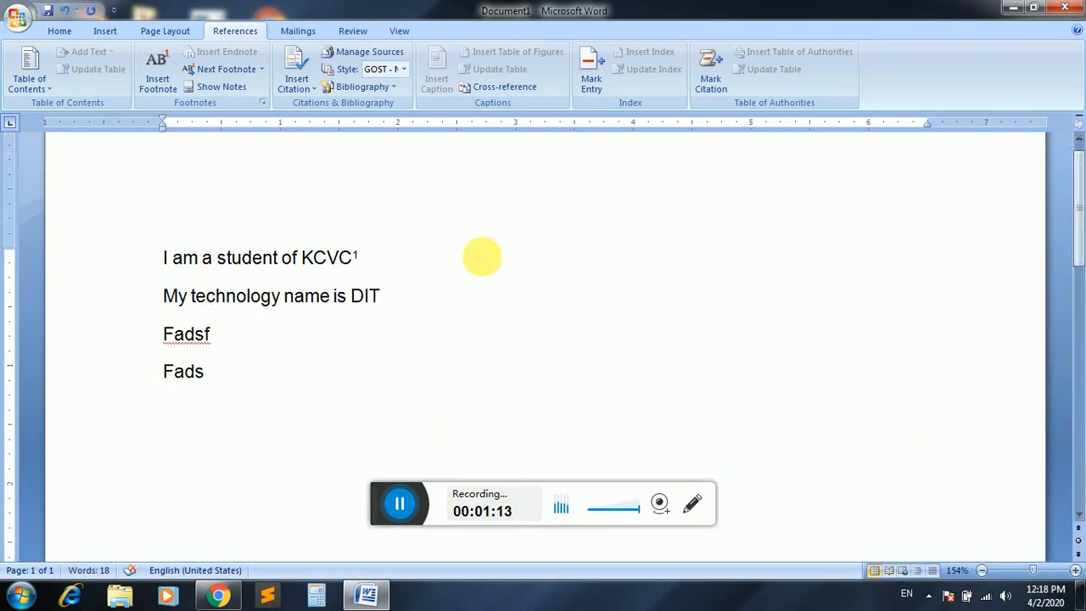
double_click(363, 296)
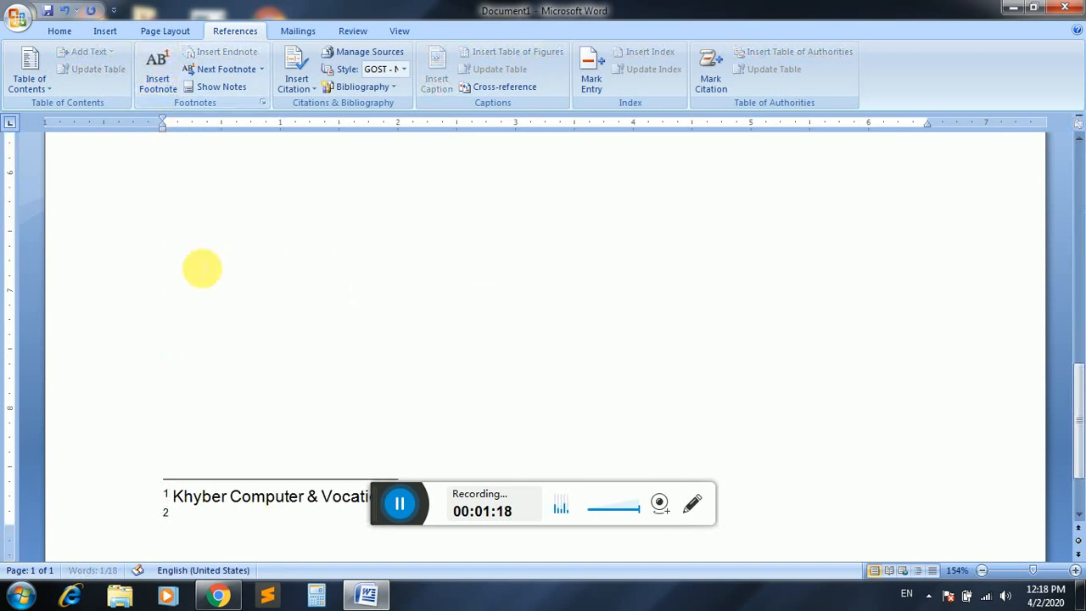
text(Diploma In Information)
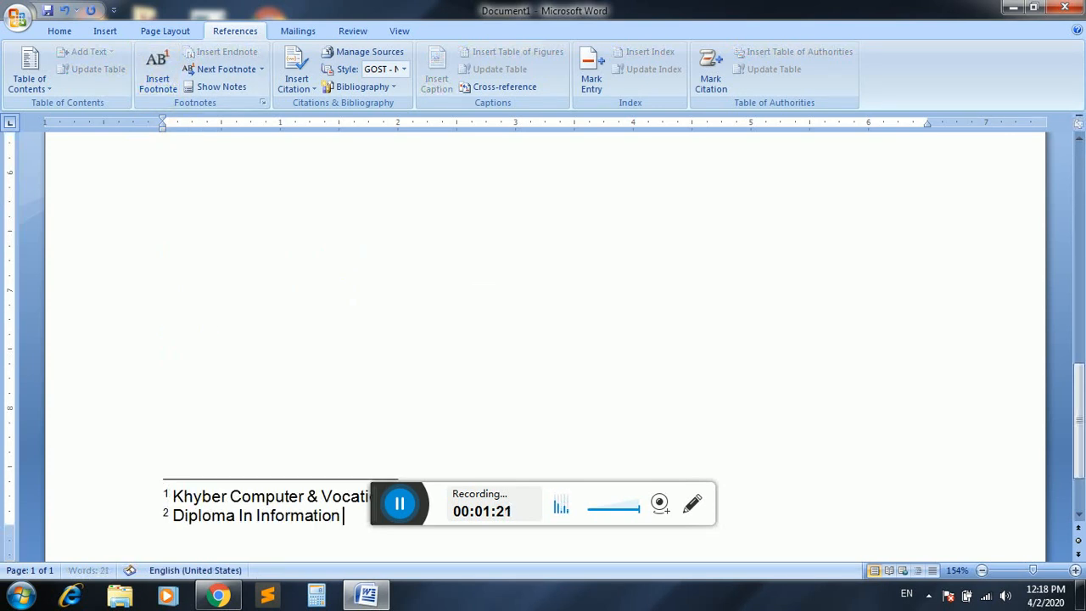
text(tech)
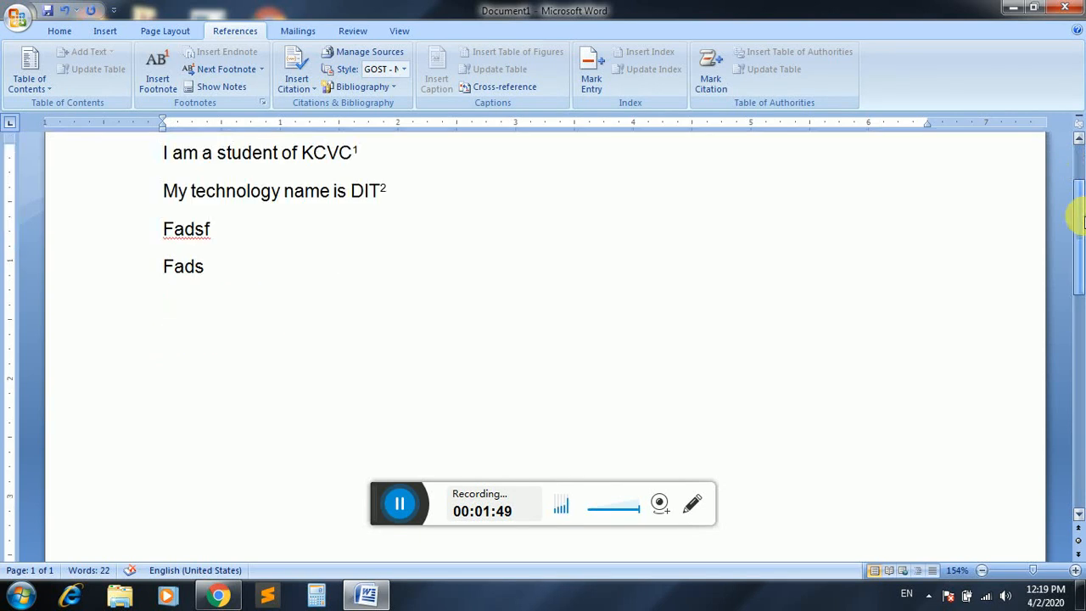
Review footnote marks 1 and 2 and place the cursor after the KCVC sentence.
scroll(down, 3)
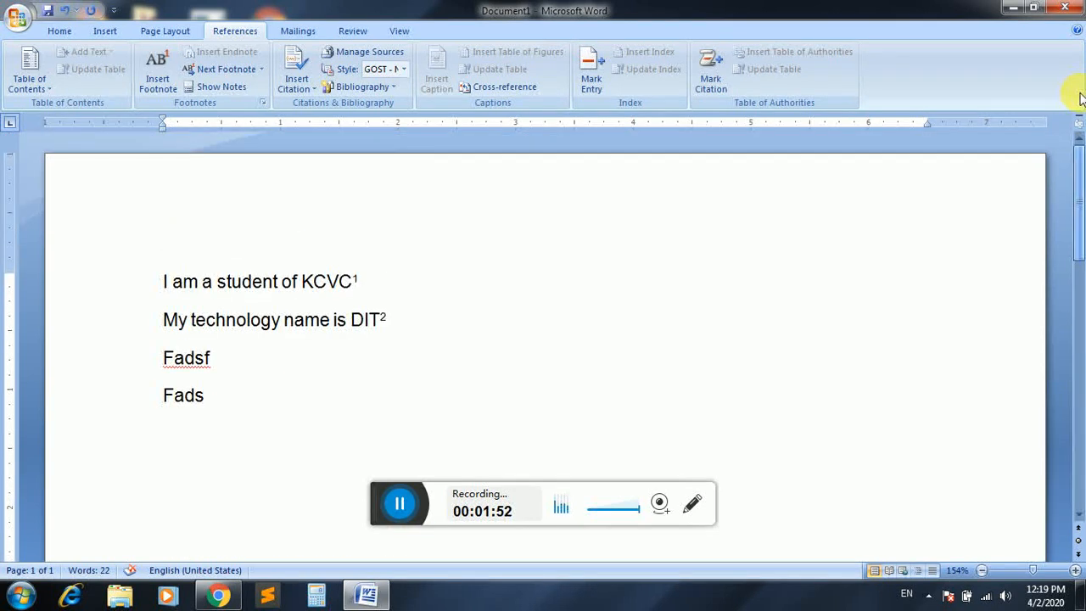
scroll(down, 3)
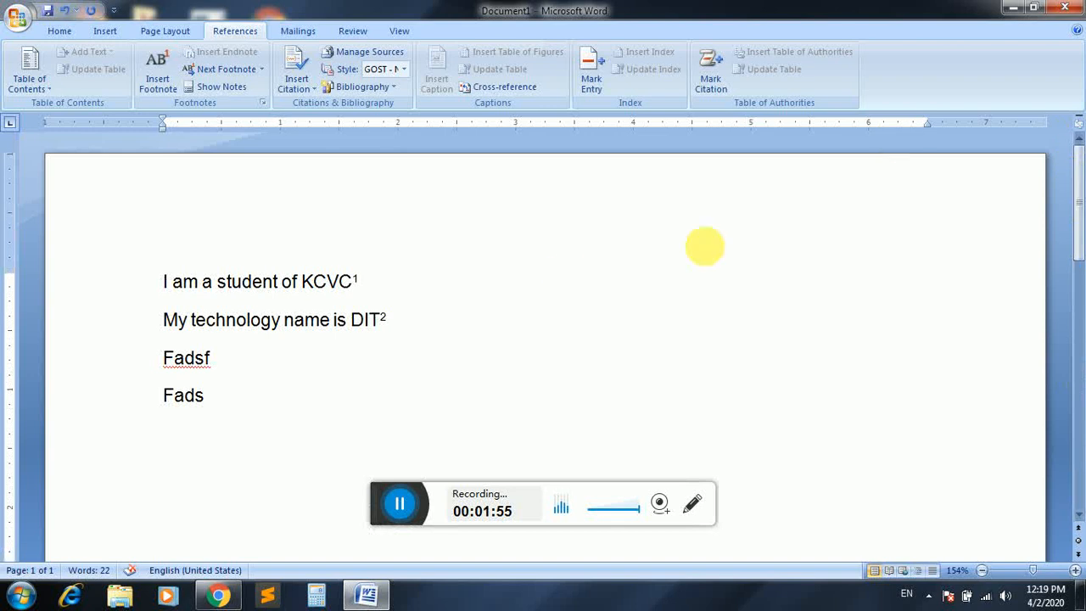
mouse_move(355, 280)
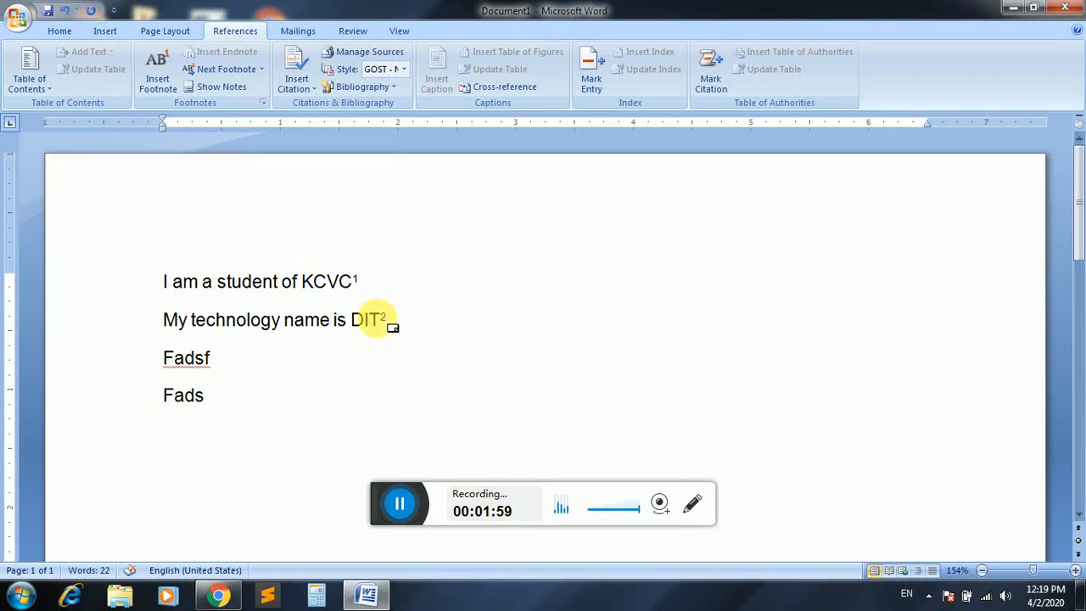
mouse_move(370, 319)
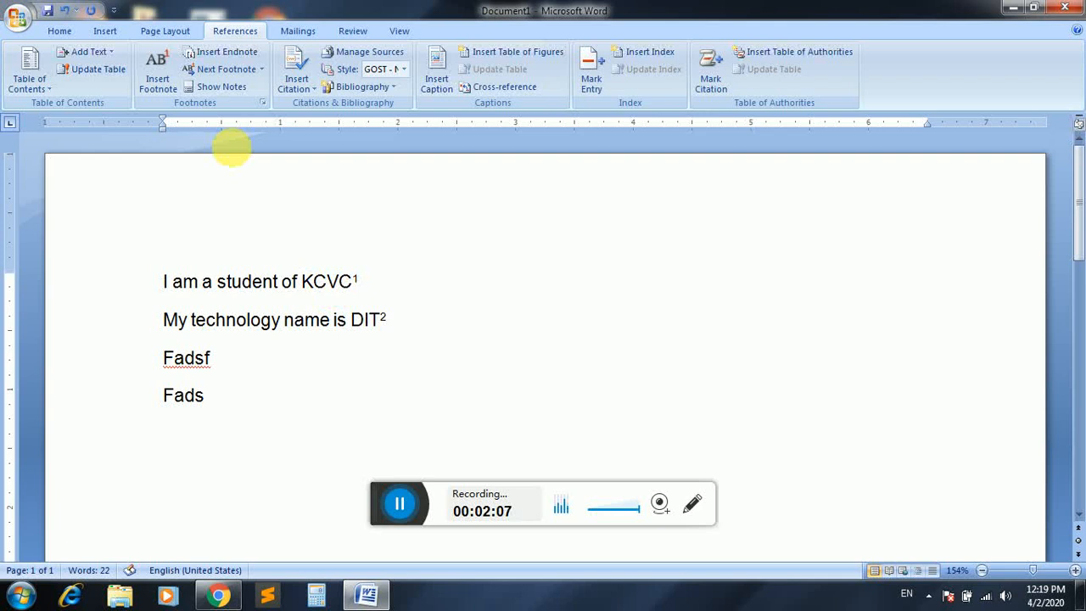
click(222, 87)
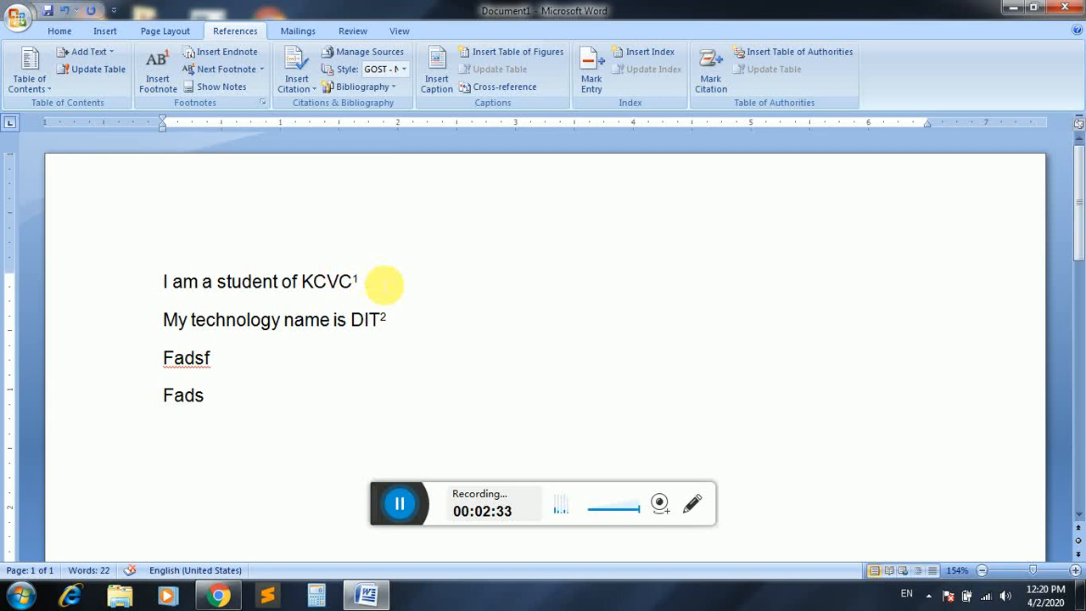
double_click(325, 282)
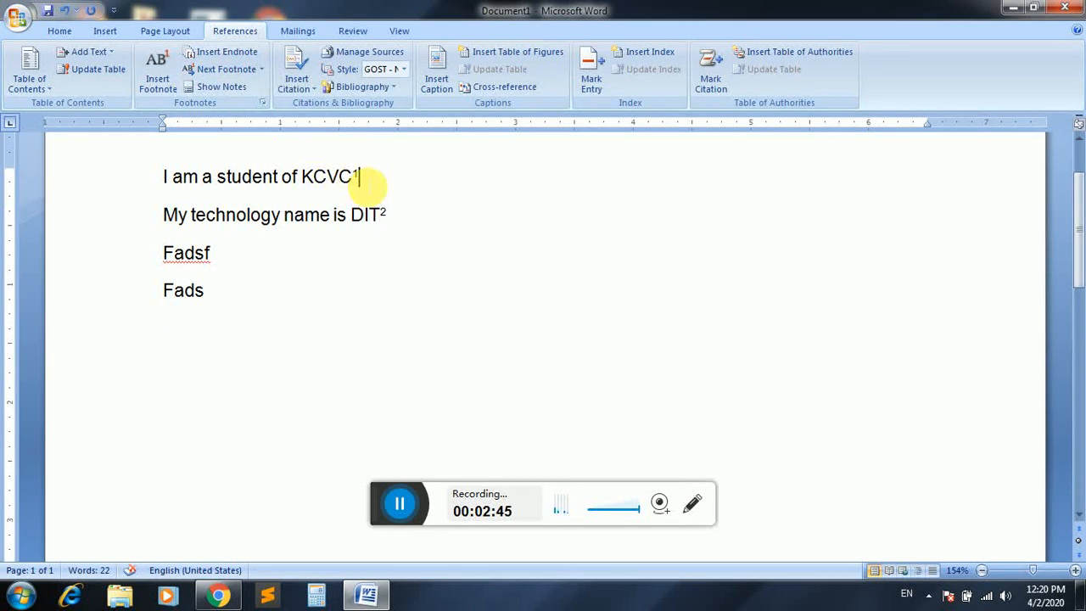
Add lines, try Next Footnote, then start a fresh document reading 'I am a'.
key(enter)
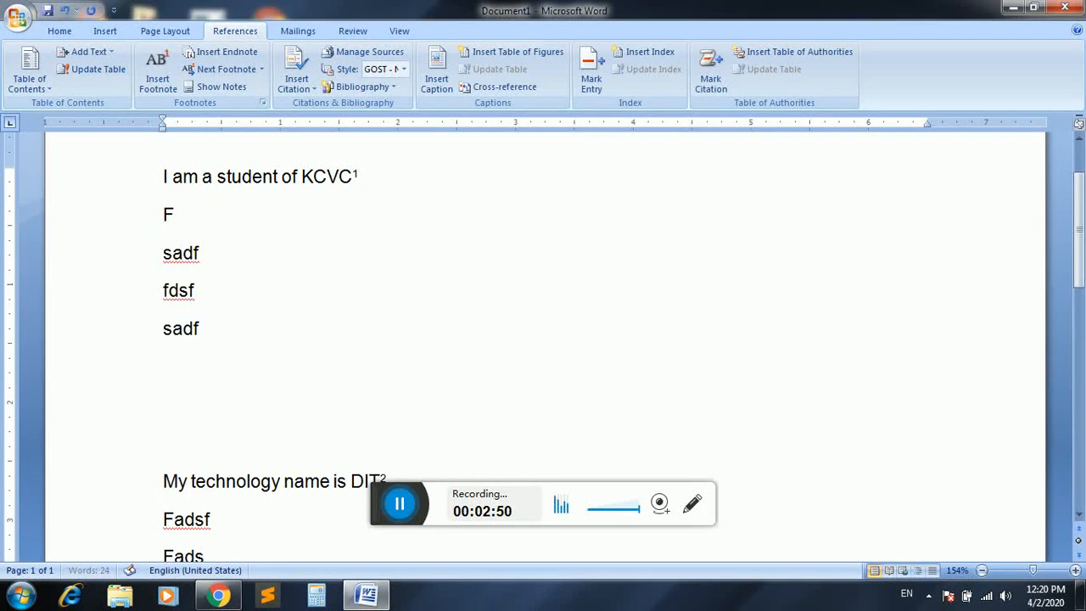
text(s)
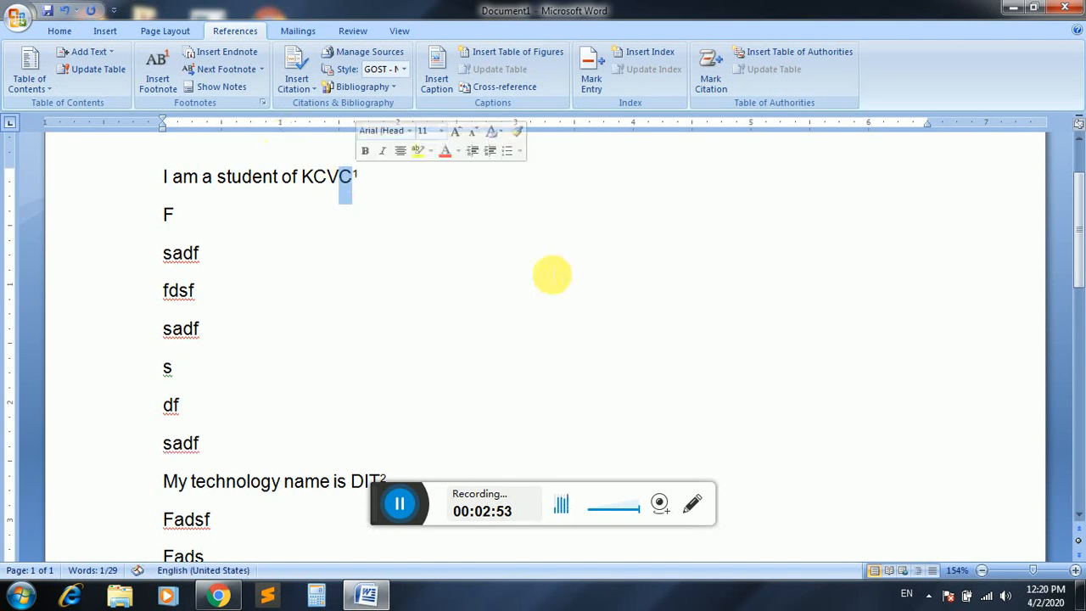
mouse_move(224, 67)
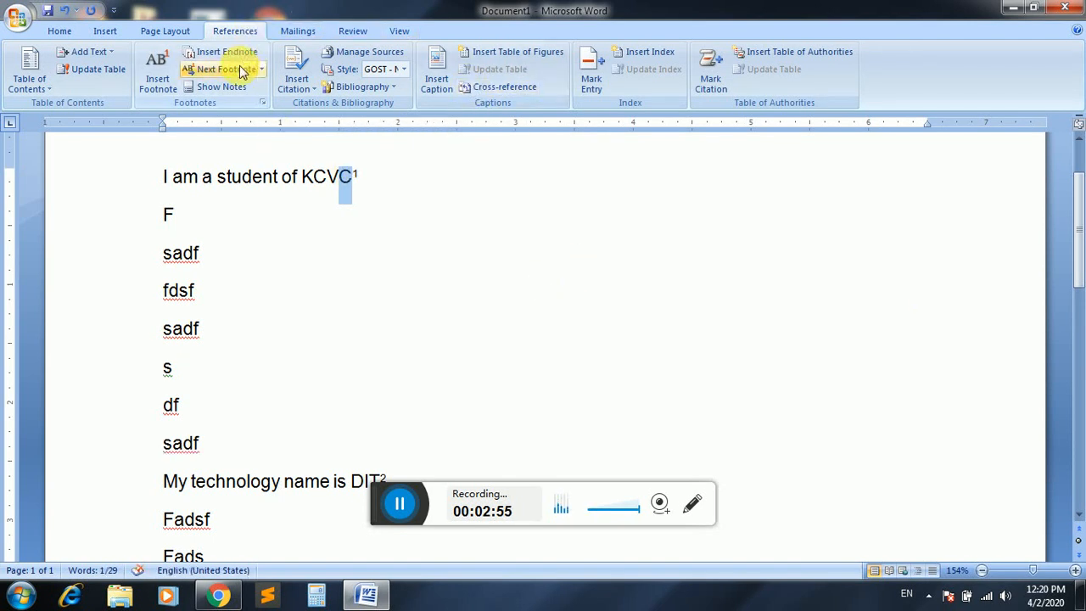
click(220, 67)
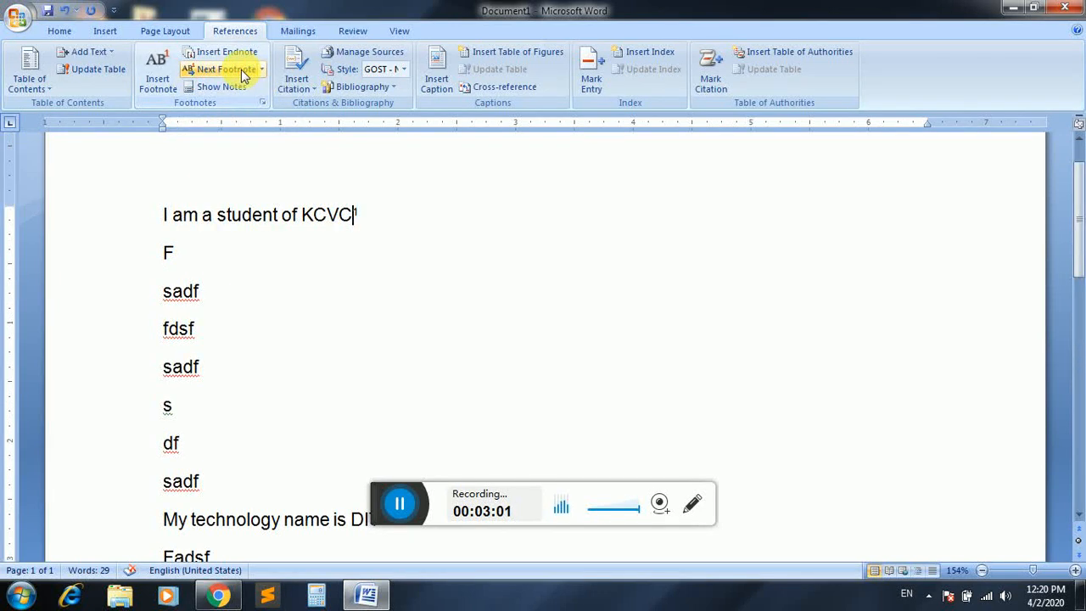
mouse_move(255, 109)
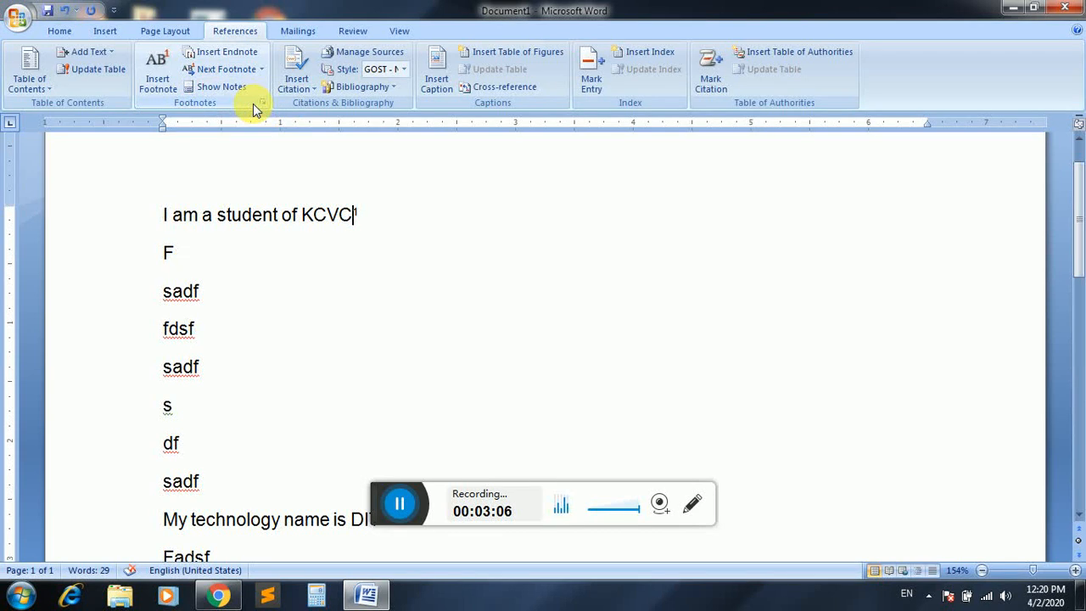
click(228, 51)
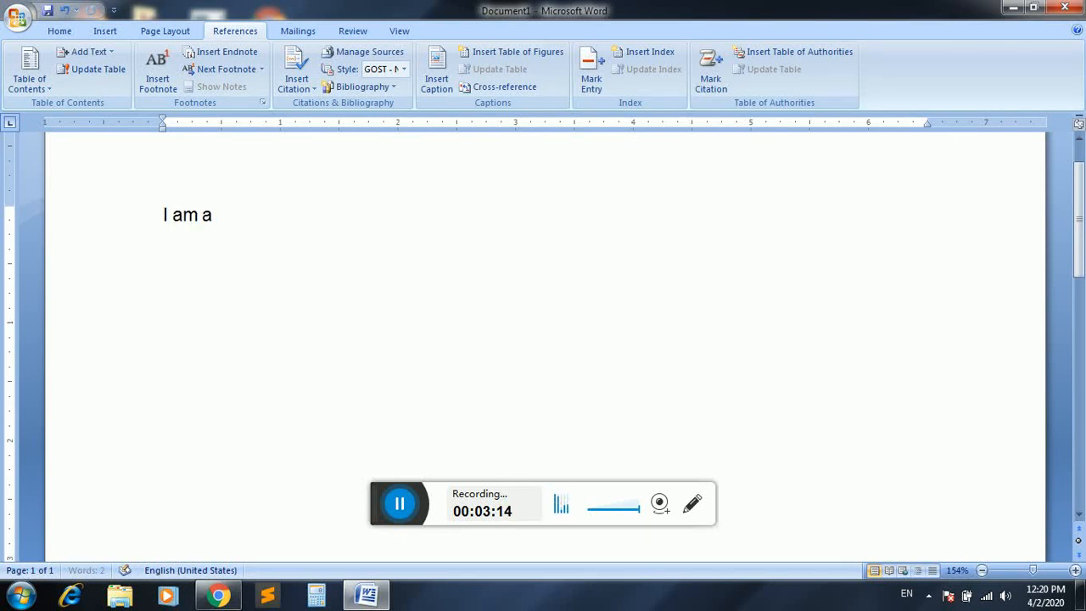
Complete the line to 'I am a student of IT' and position at the word IT.
text(student of)
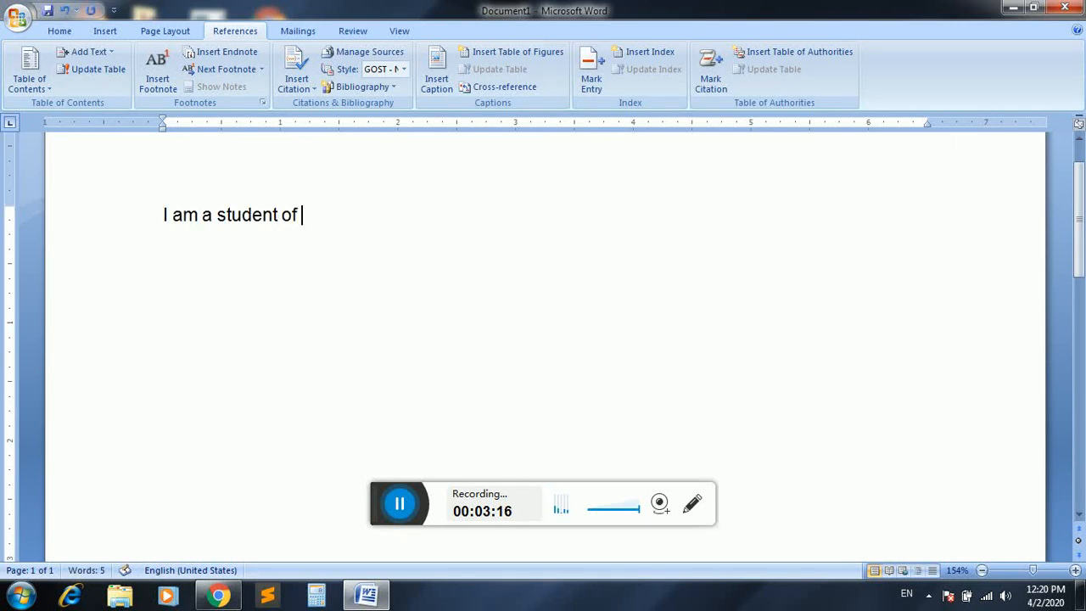
text(IT)
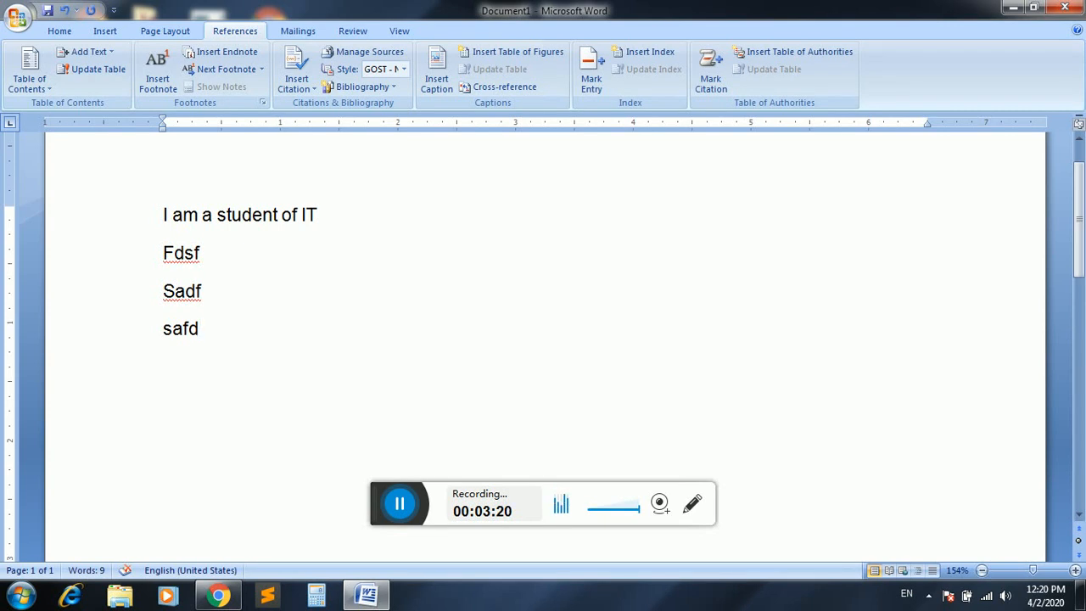
click(197, 329)
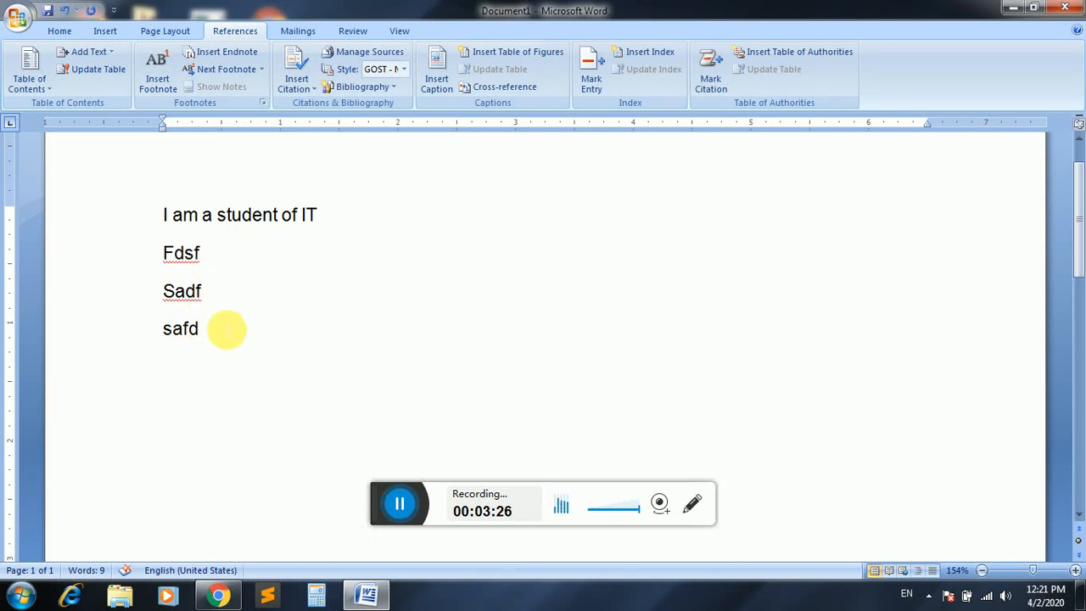
click(201, 329)
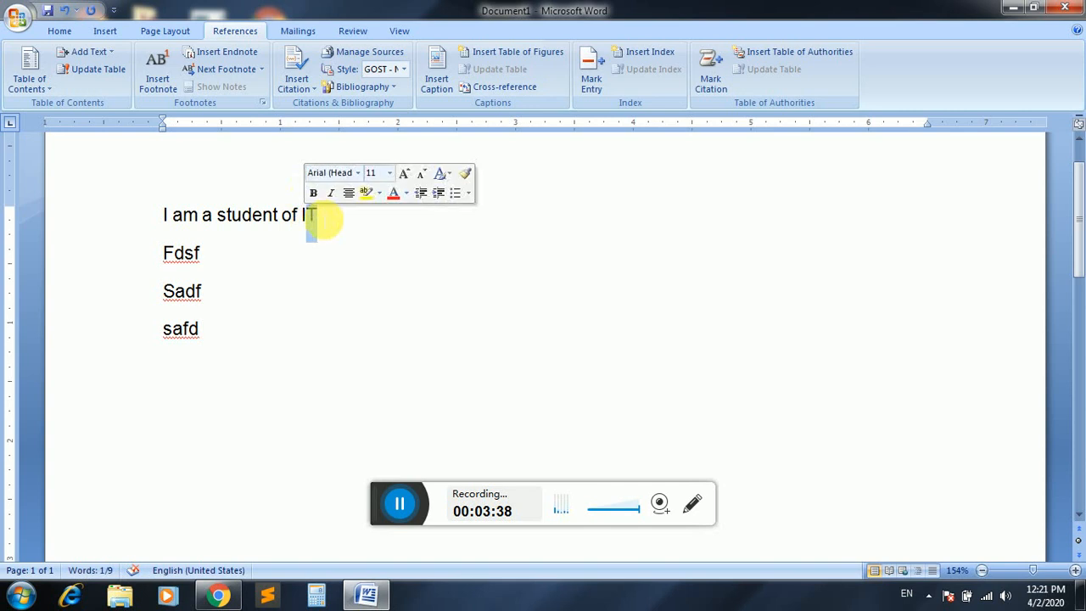
mouse_move(241, 112)
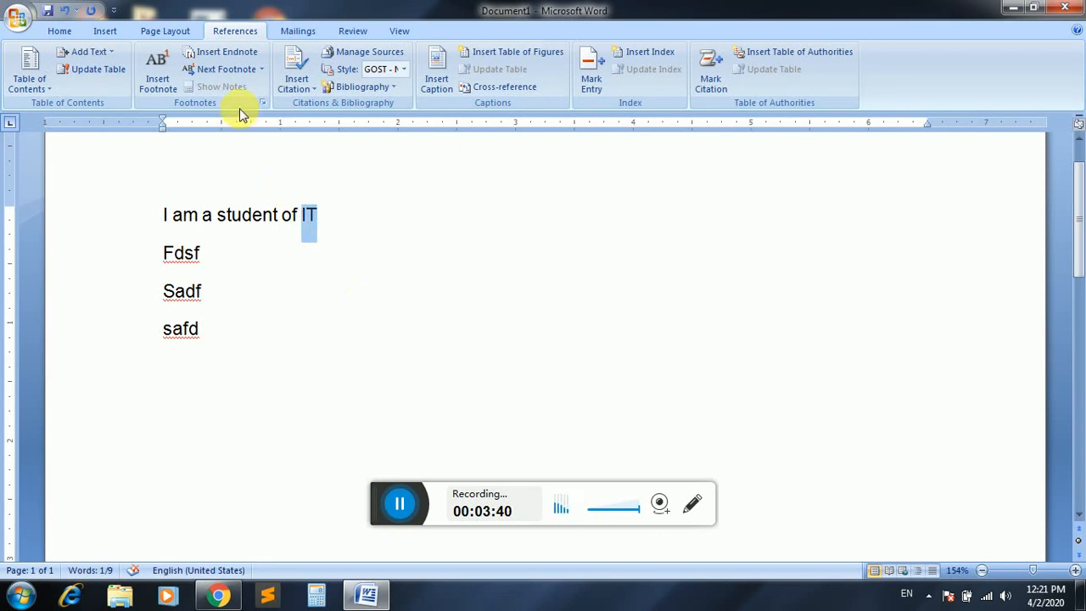
Attach an endnote to IT reading 'Information technology'.
click(156, 68)
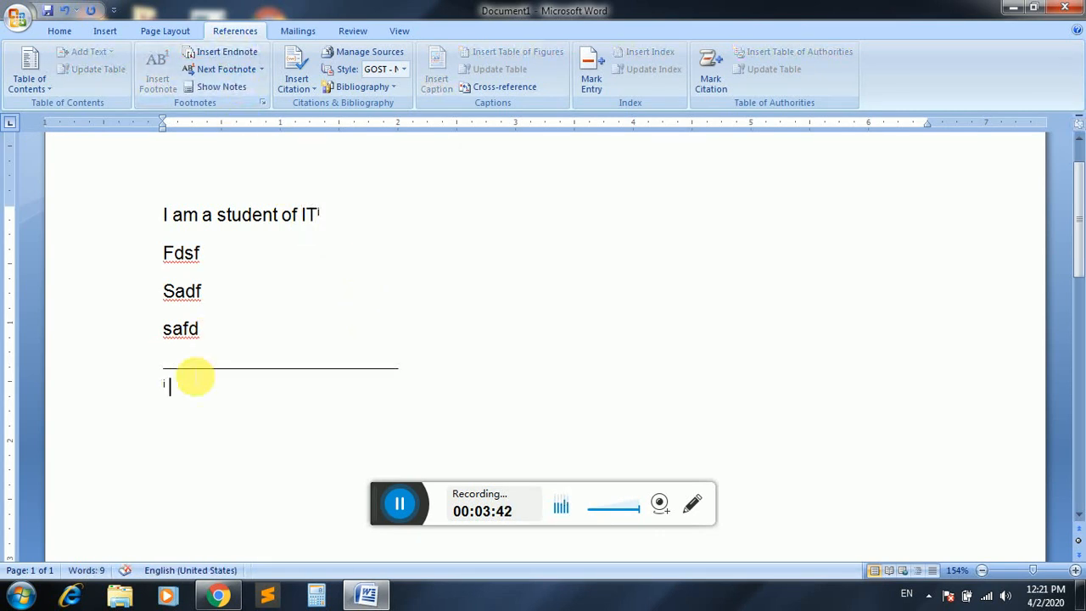
text(Information)
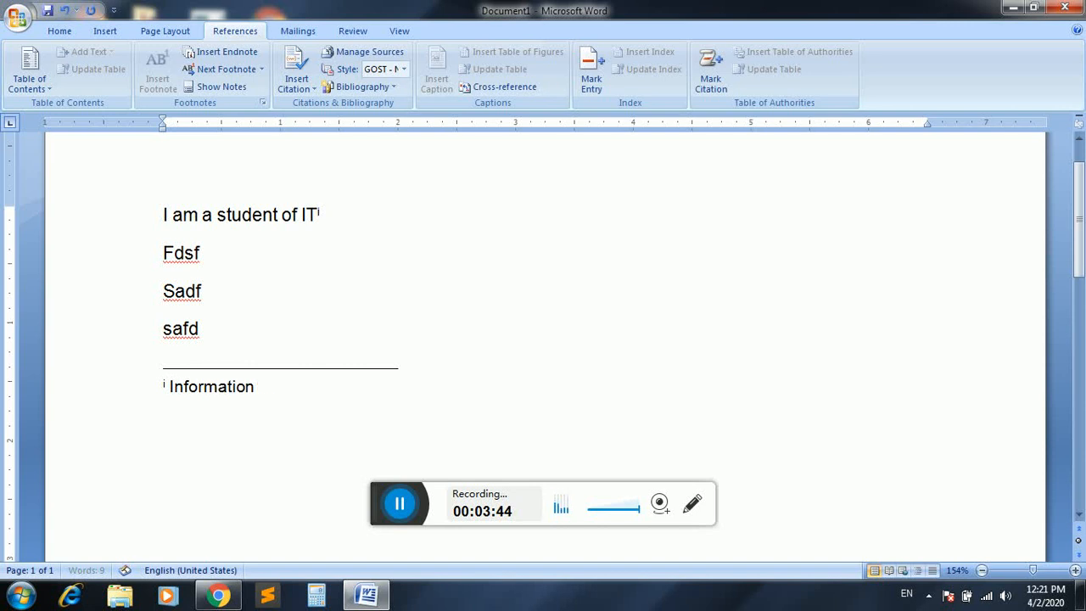
text(technolo)
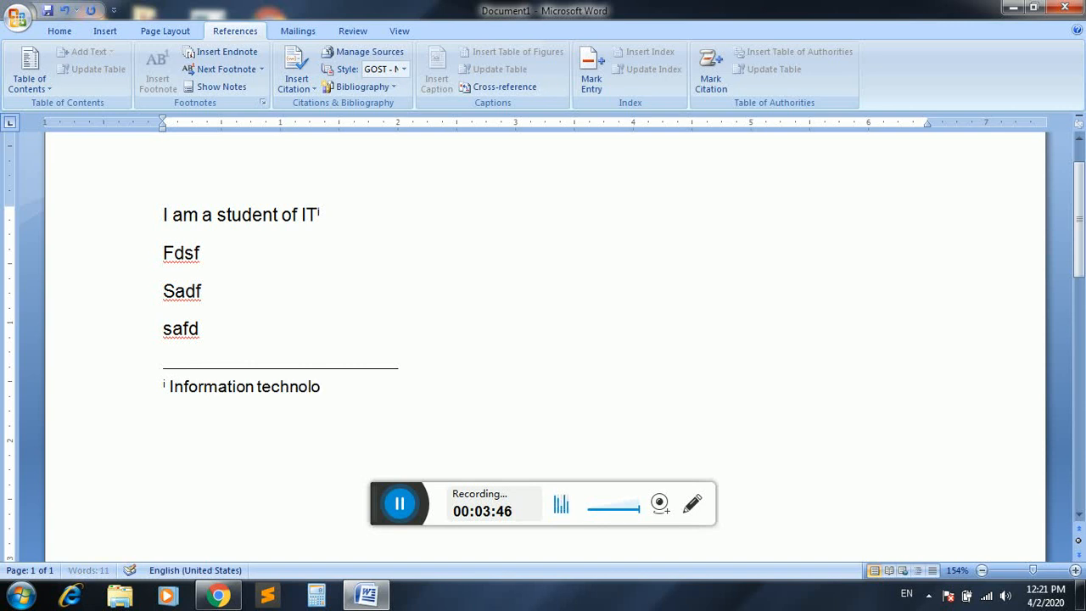